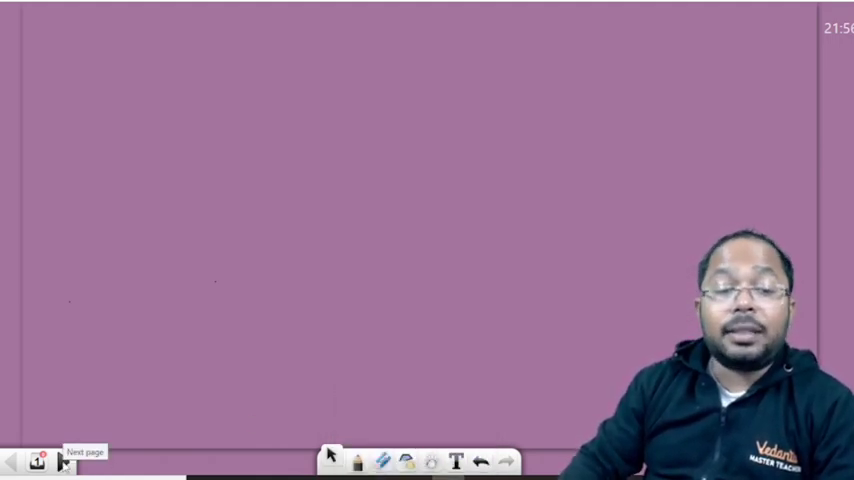
Step: Go to page 2, showing the image of the full 52-card deck
left_click(63, 461)
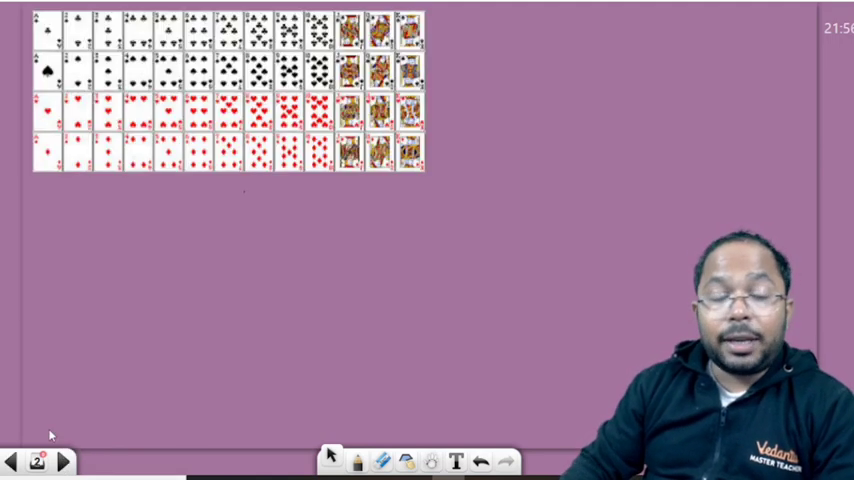
mouse_move(405, 223)
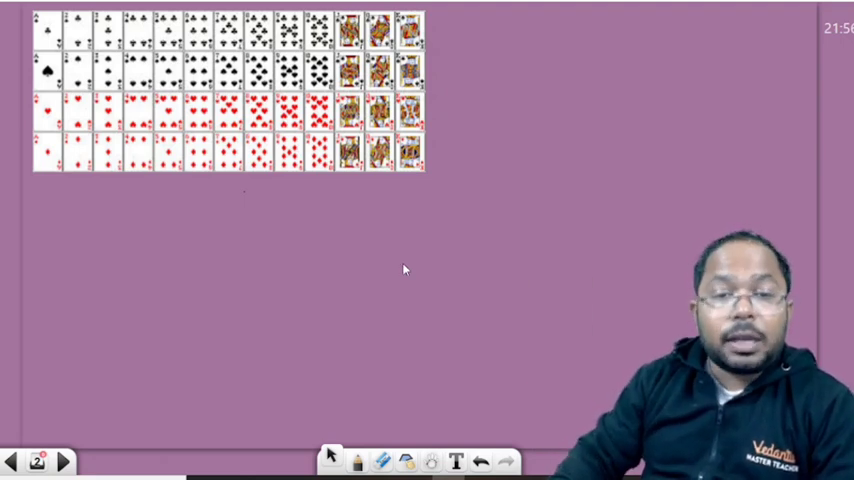
mouse_move(420, 178)
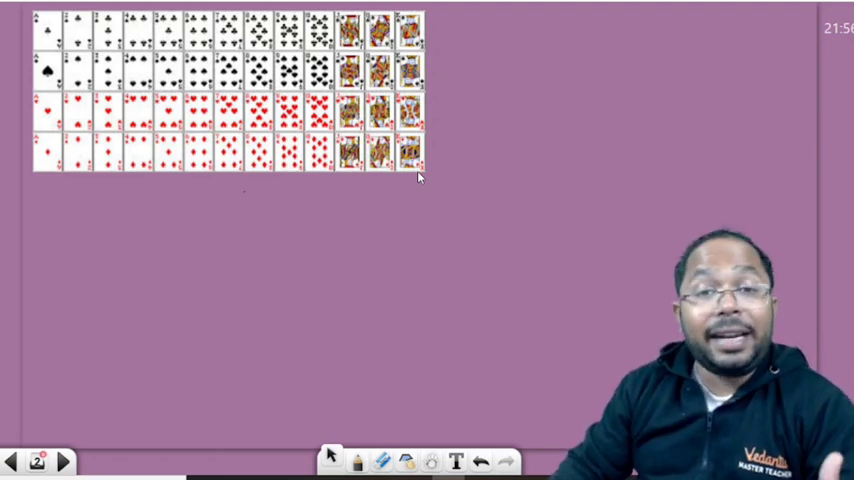
mouse_move(398, 175)
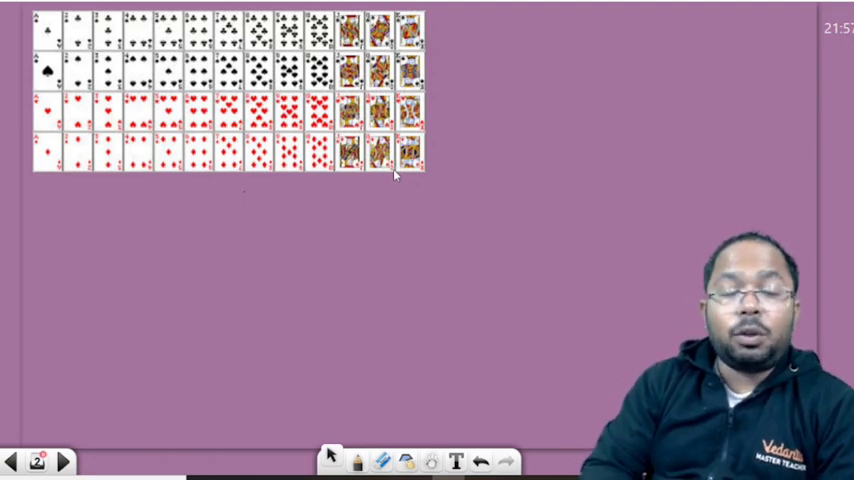
mouse_move(196, 252)
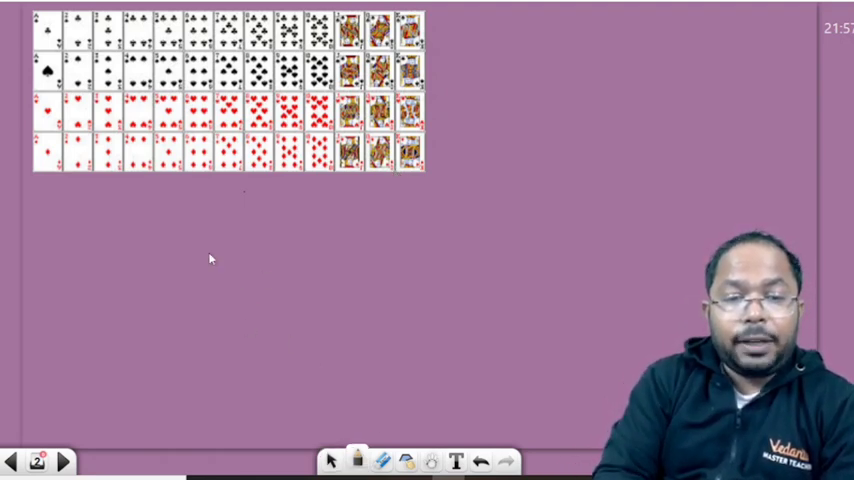
Step: Handwrite '52 cards' splitting into two 26s, labelled 'Black in colour' and 'Red in colour'
type("52")
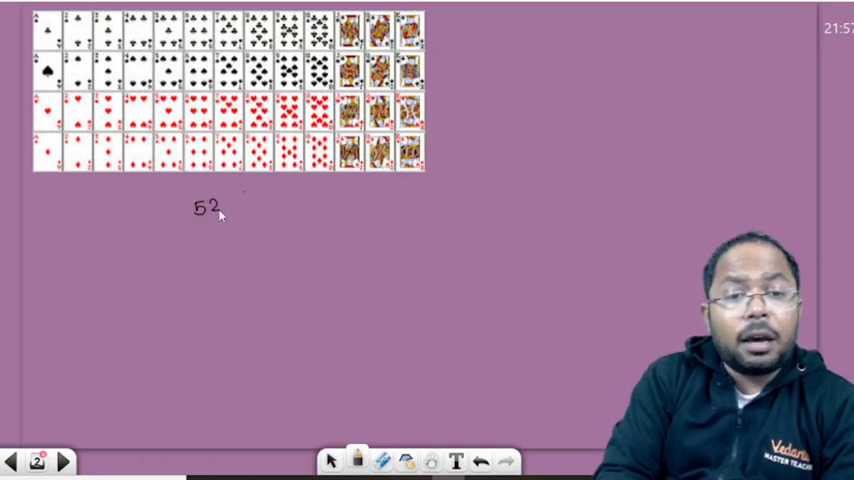
type("car")
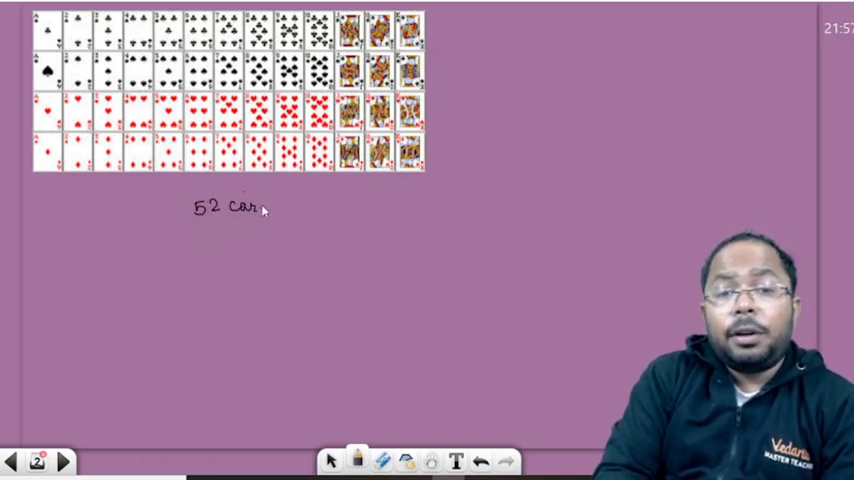
type("ds")
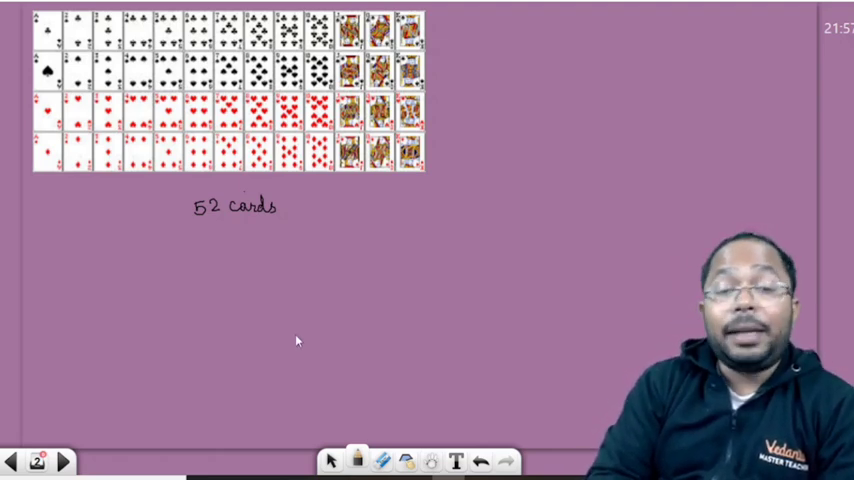
mouse_move(215, 234)
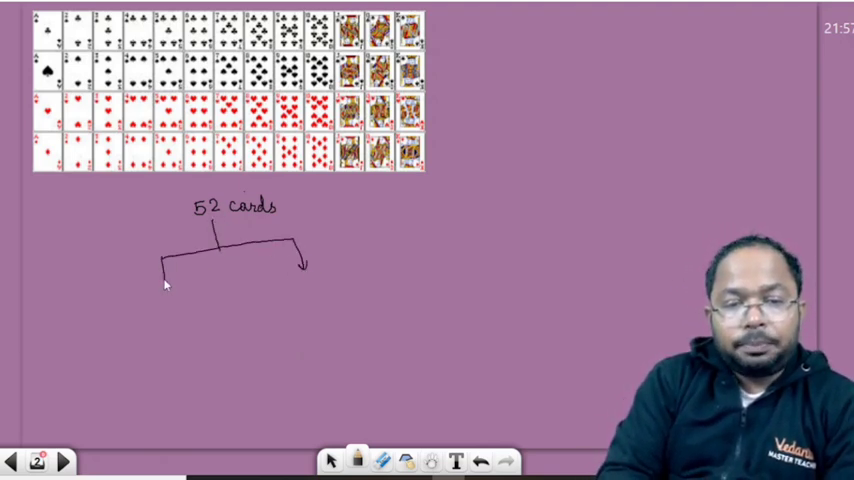
type("26 cards")
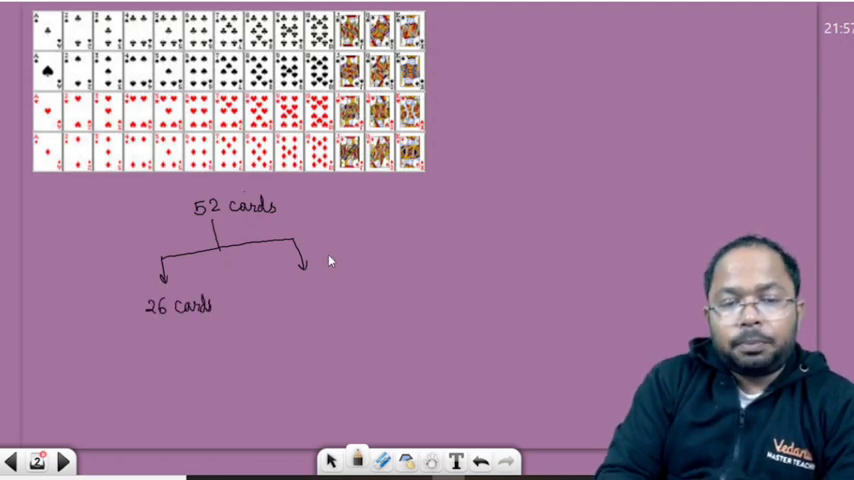
type("26 cards")
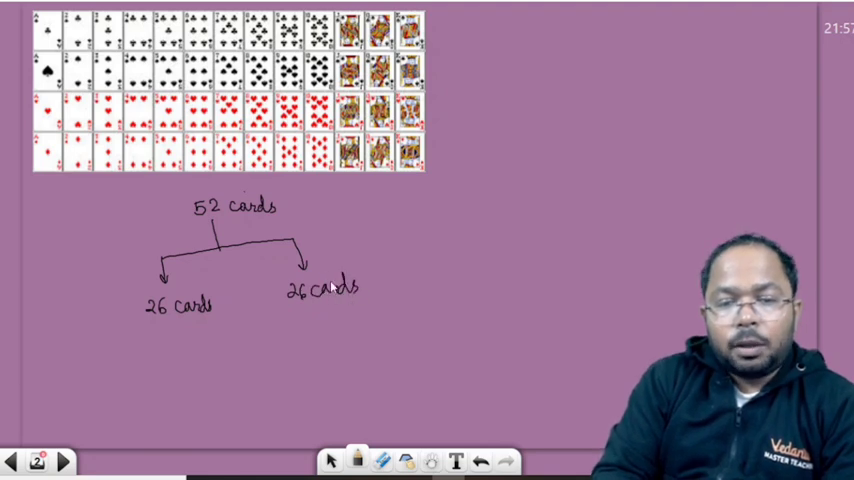
mouse_move(137, 346)
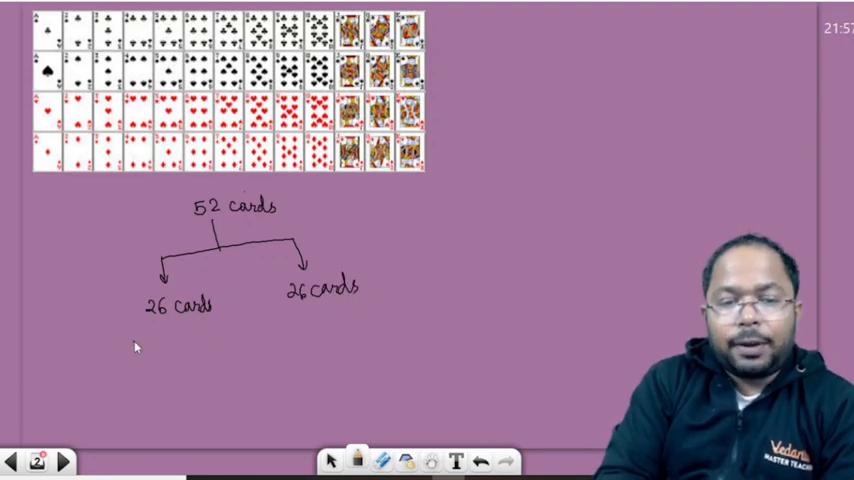
type("Bha")
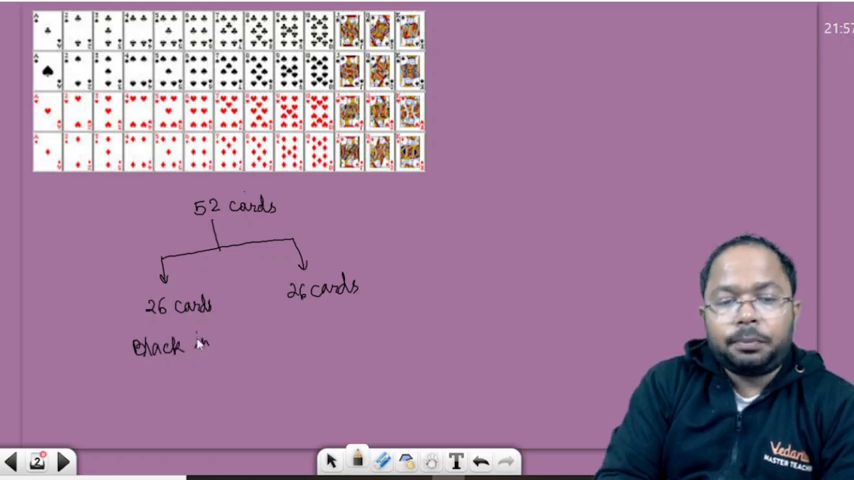
type("in colour")
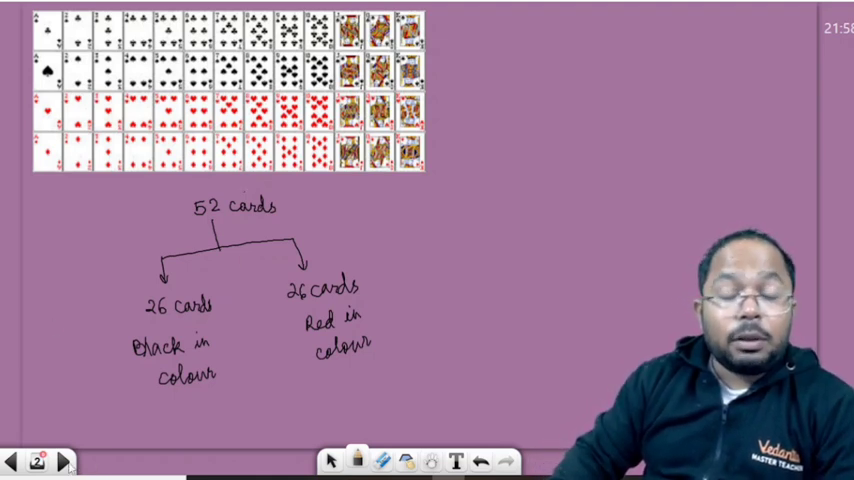
mouse_move(65, 462)
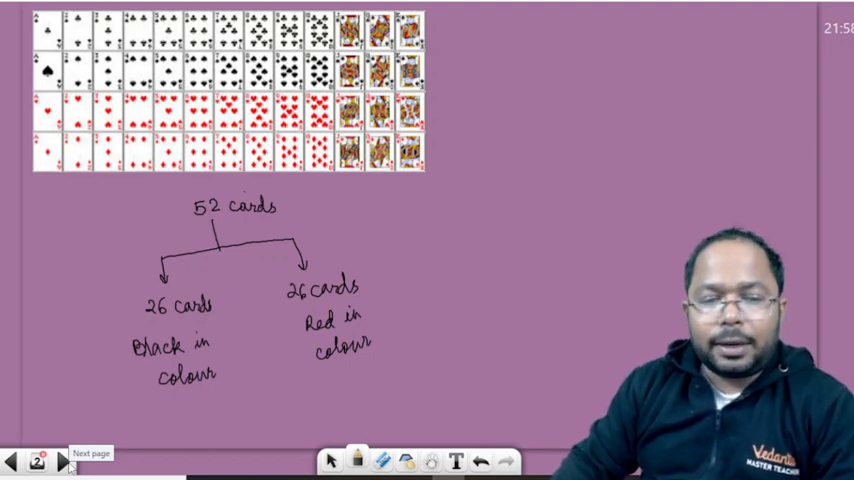
Step: Advance to page 3 showing the four suits with their descriptions
left_click(62, 462)
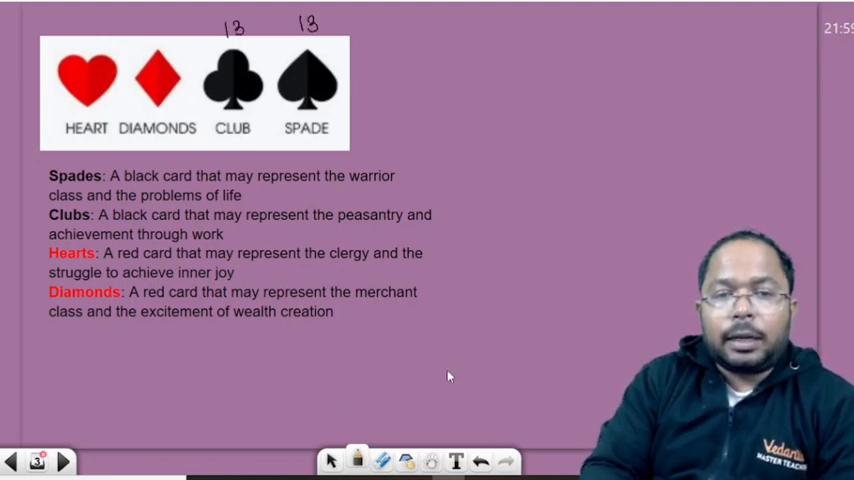
mouse_move(183, 67)
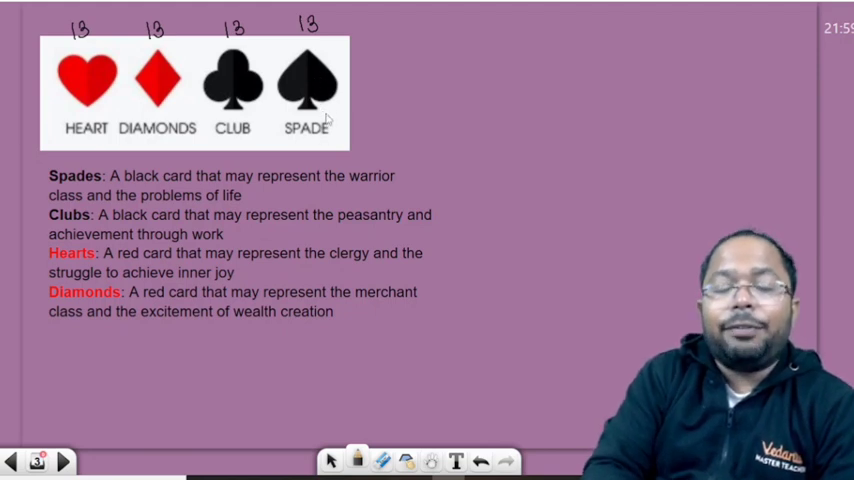
mouse_move(165, 195)
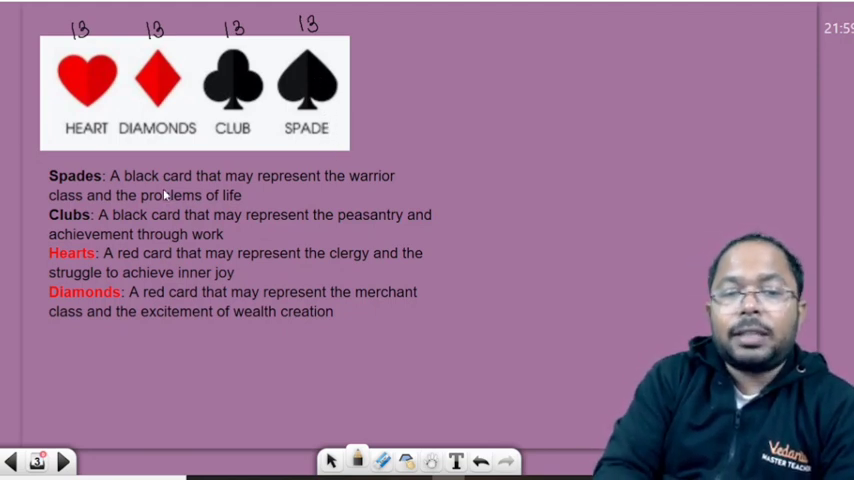
mouse_move(366, 198)
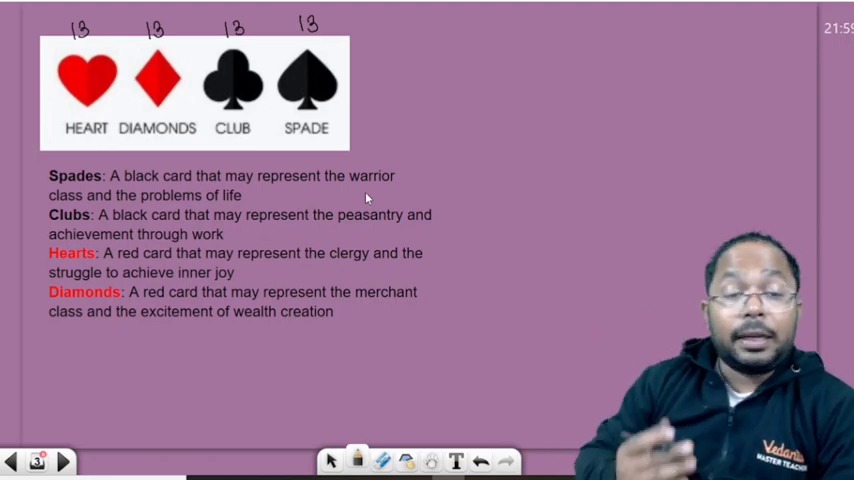
mouse_move(362, 240)
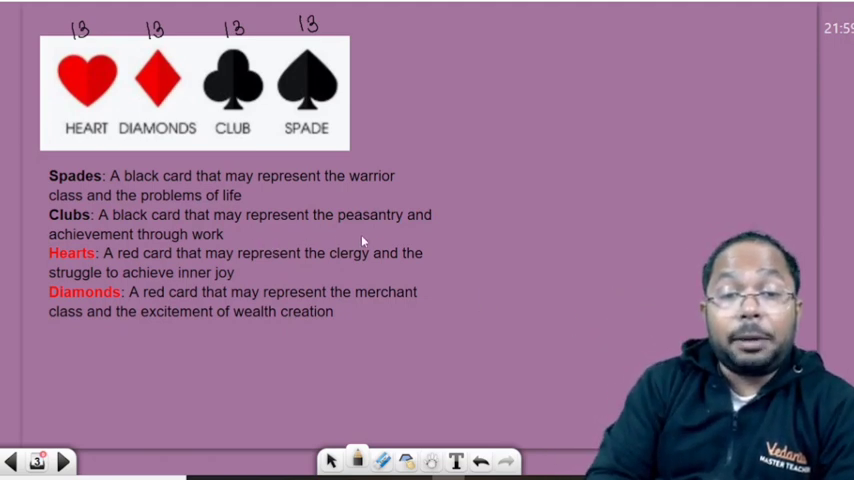
mouse_move(350, 247)
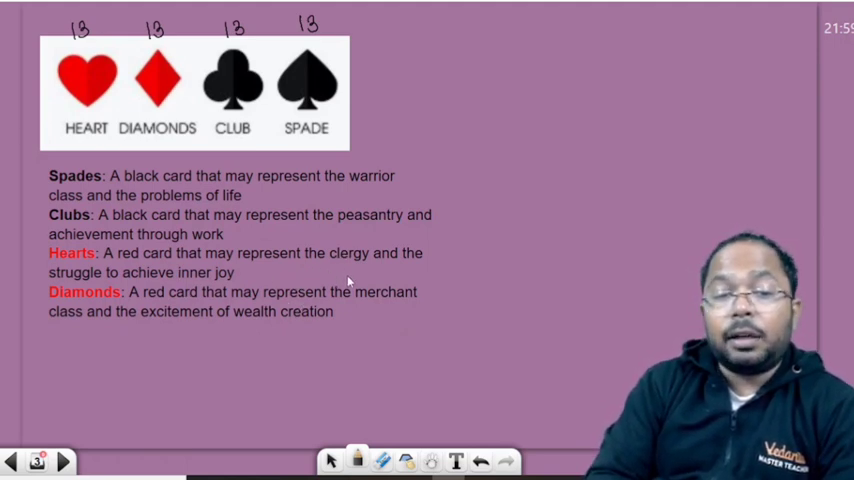
mouse_move(343, 281)
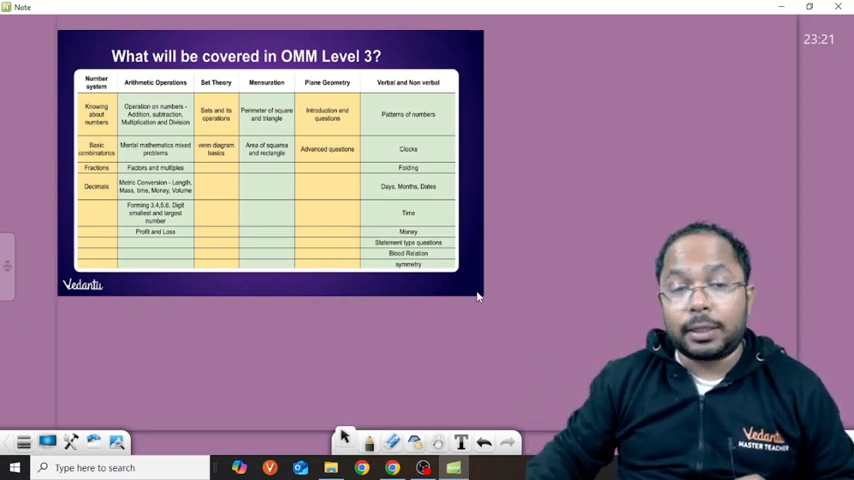
mouse_move(489, 313)
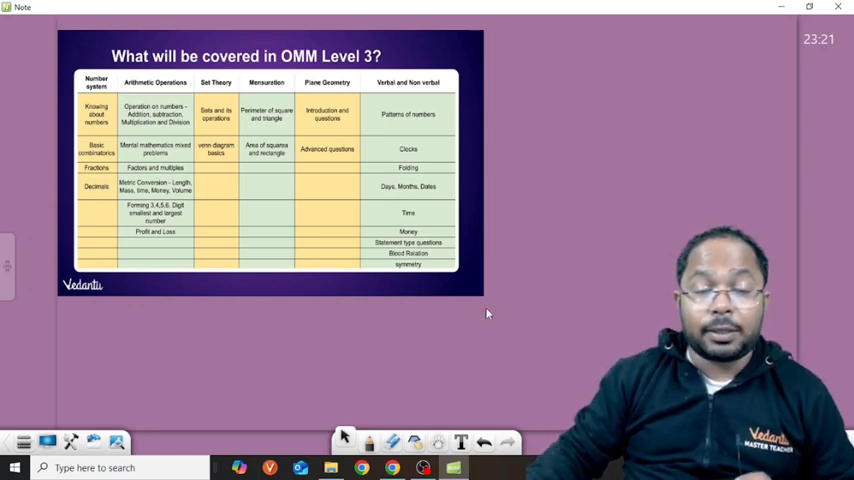